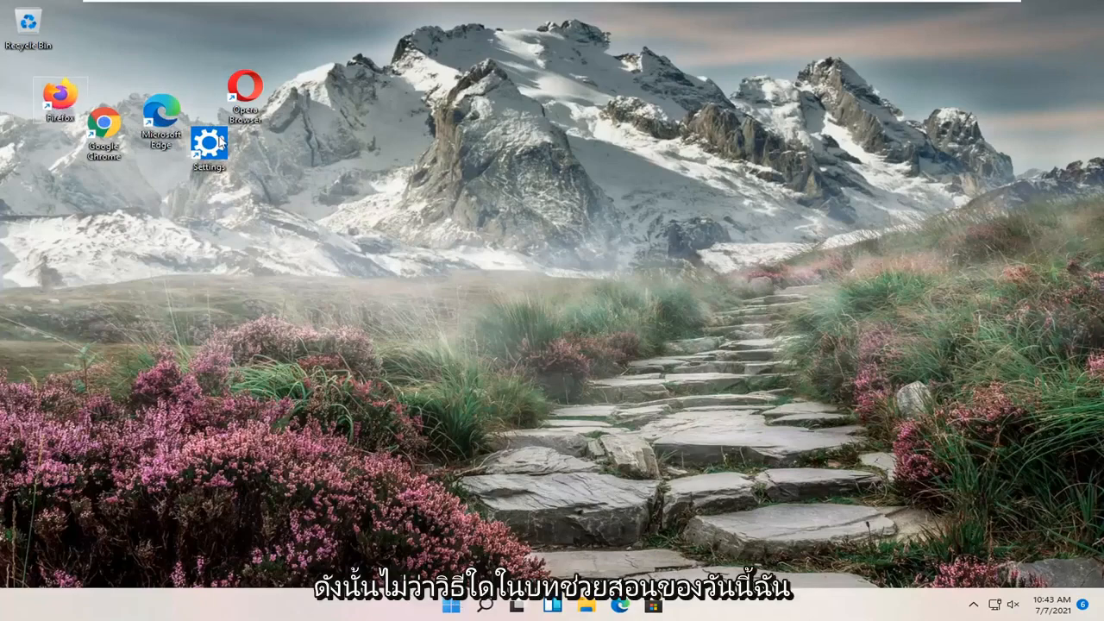
{"action": "mouse_move", "coordinate": [369, 218]}
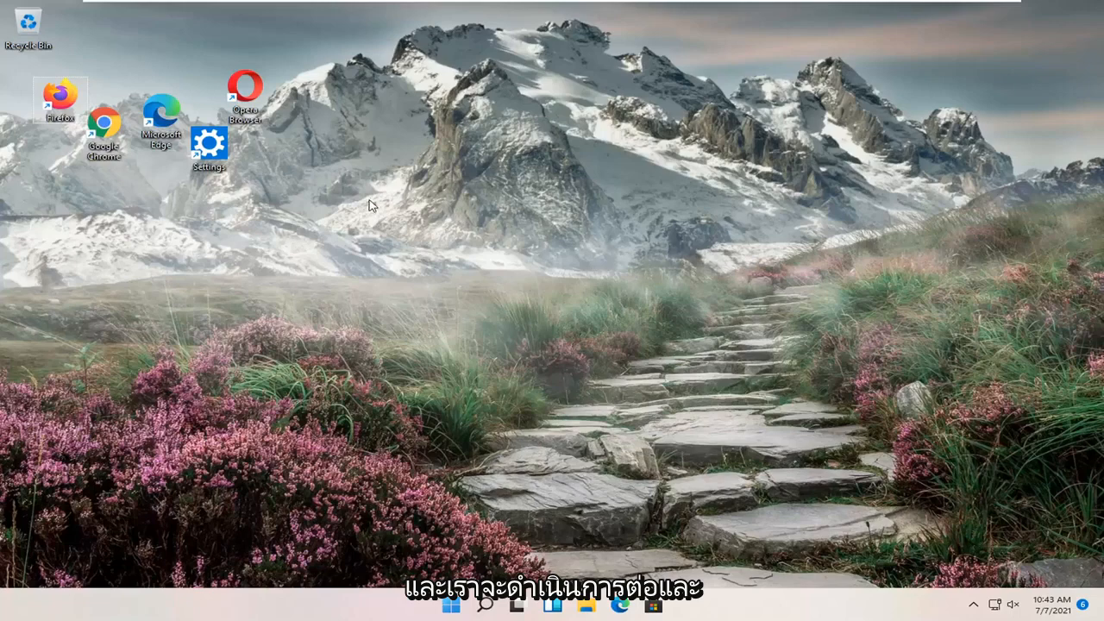
{"action": "mouse_move", "coordinate": [297, 162]}
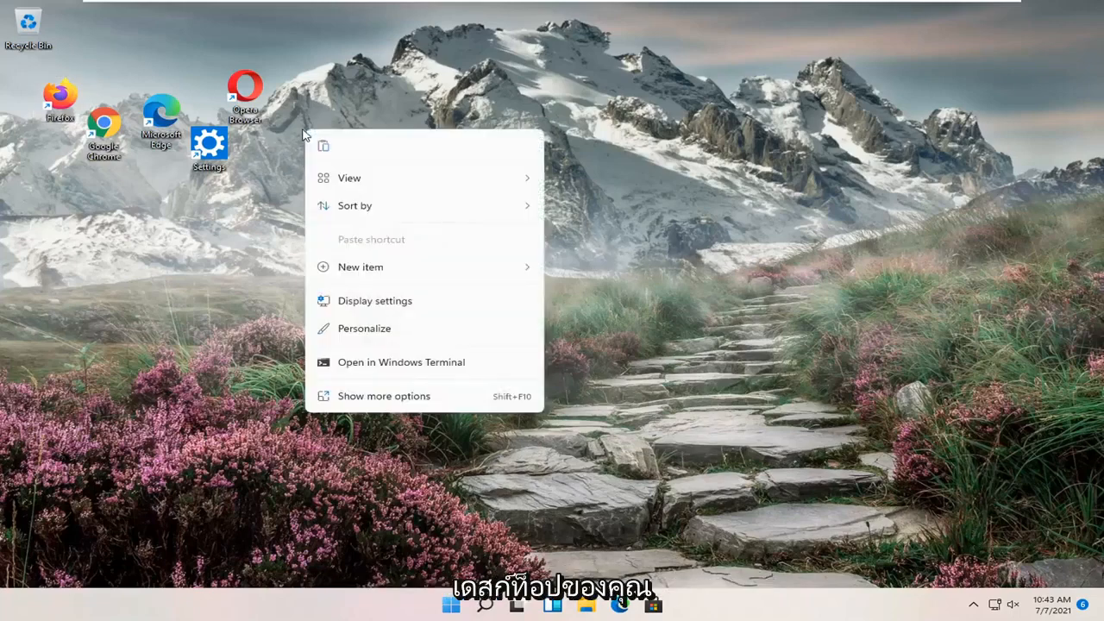
Step: Turn on Align icons to grid from the desktop's View menu
{"action": "left_click", "coordinate": [348, 177]}
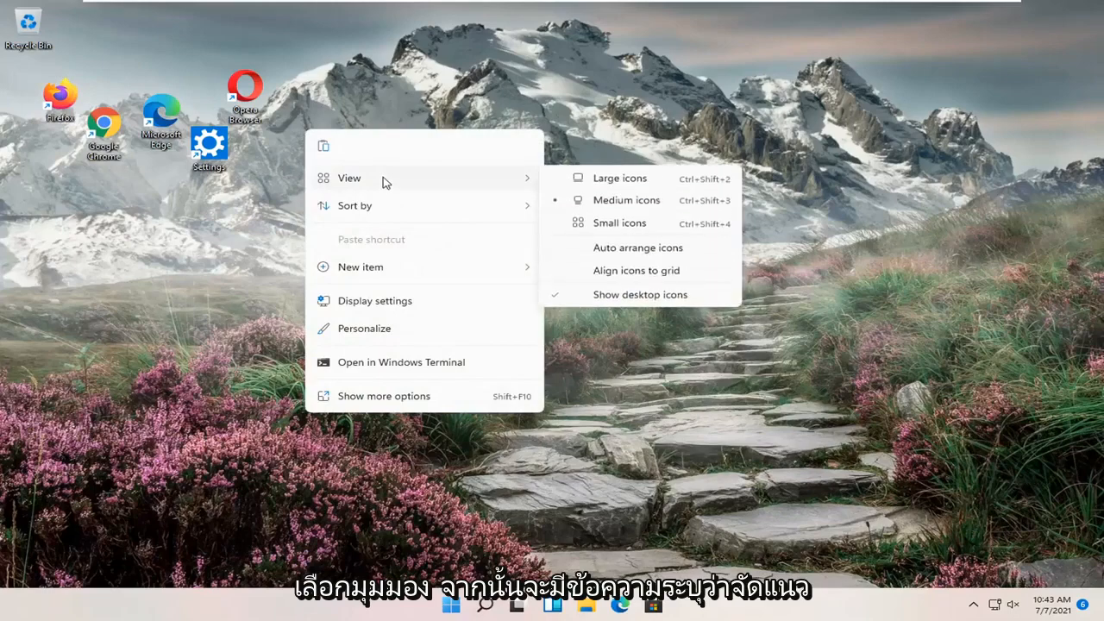
{"action": "mouse_move", "coordinate": [634, 269]}
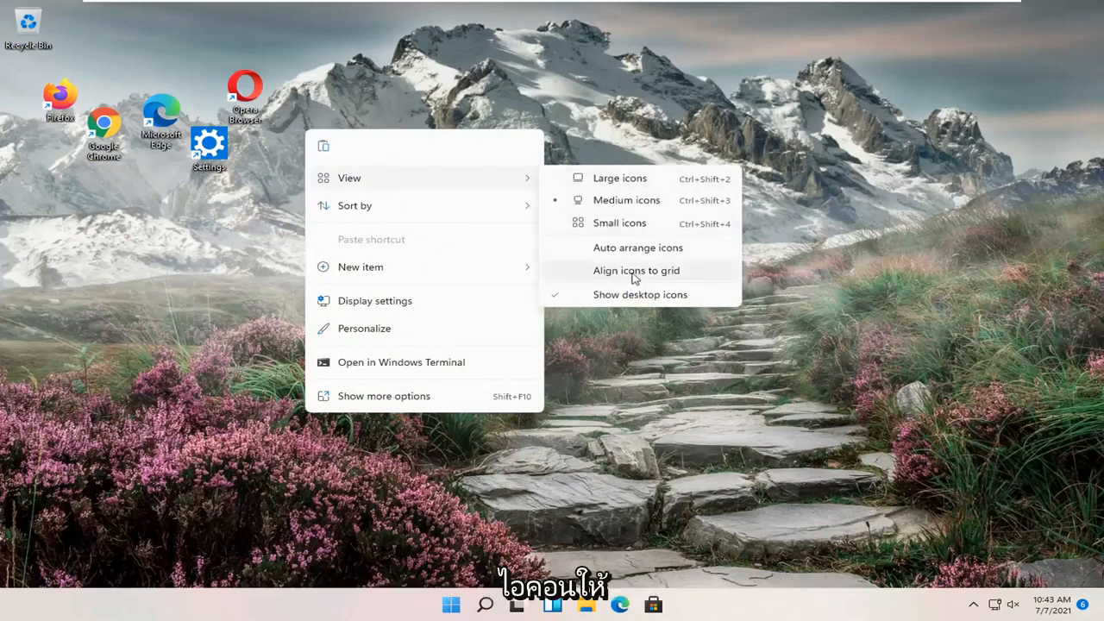
{"action": "left_click", "coordinate": [634, 269]}
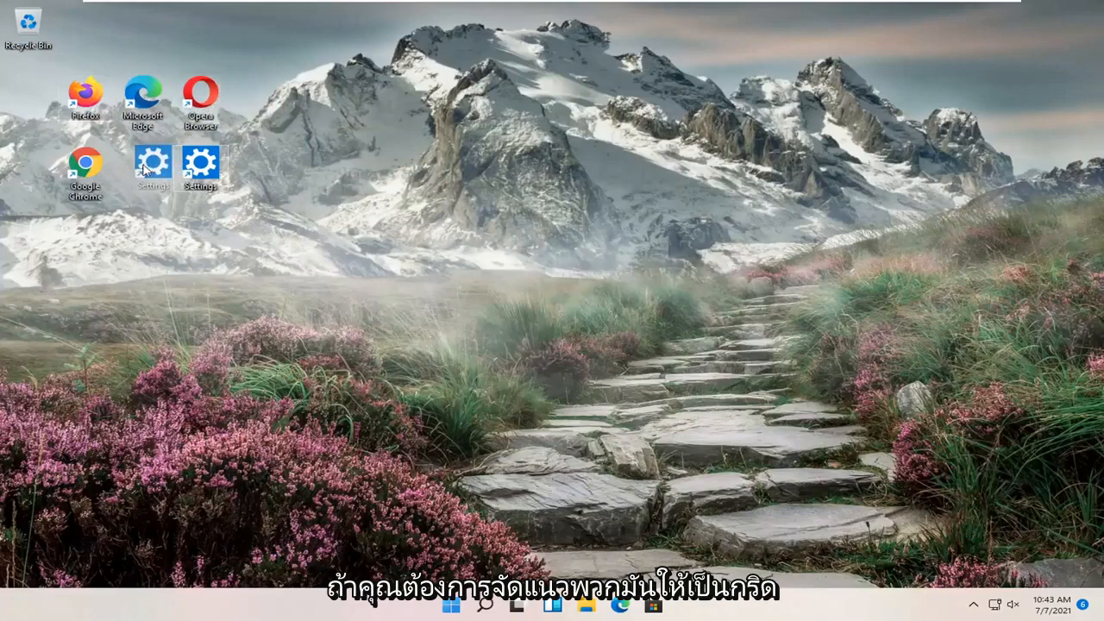
Step: Turn Align icons to grid back off so icons can sit freely
{"action": "right_click", "coordinate": [306, 95]}
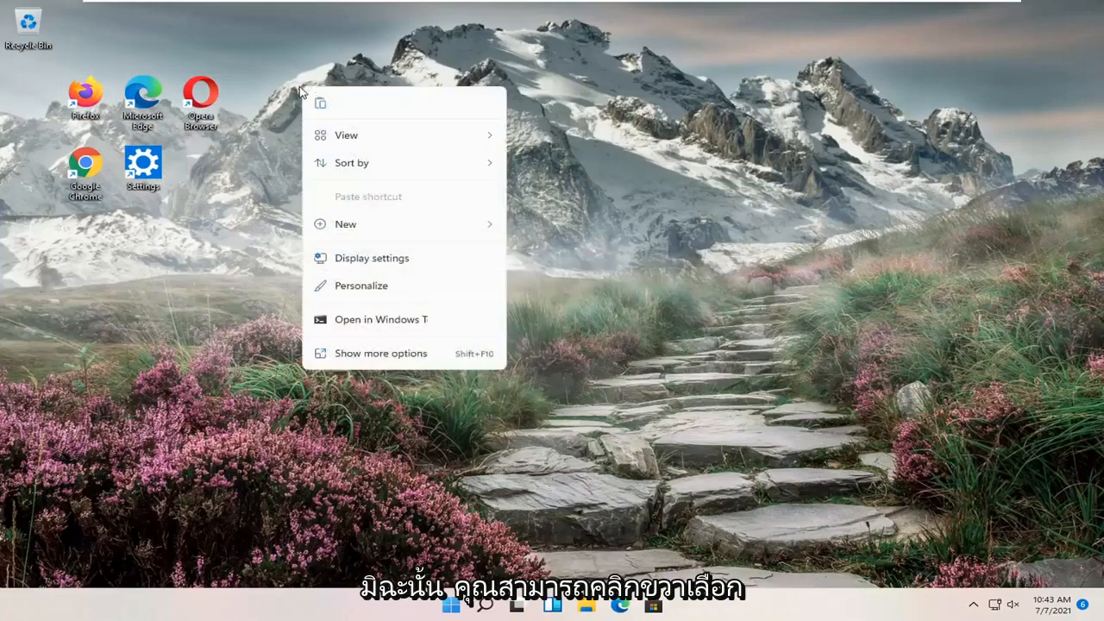
{"action": "left_click", "coordinate": [345, 134]}
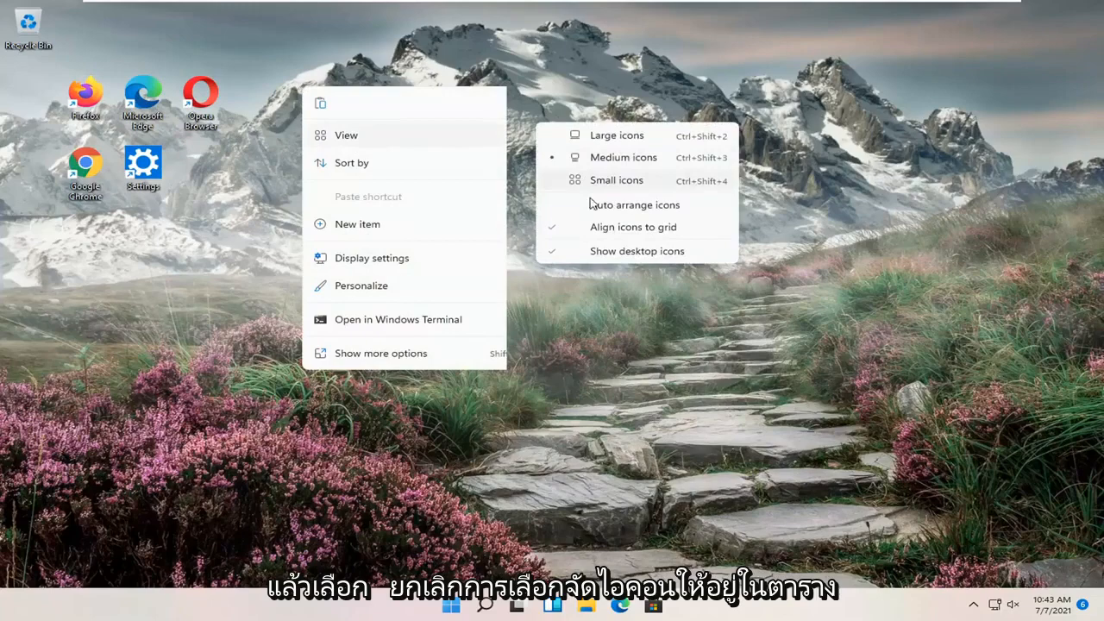
{"action": "mouse_move", "coordinate": [556, 228]}
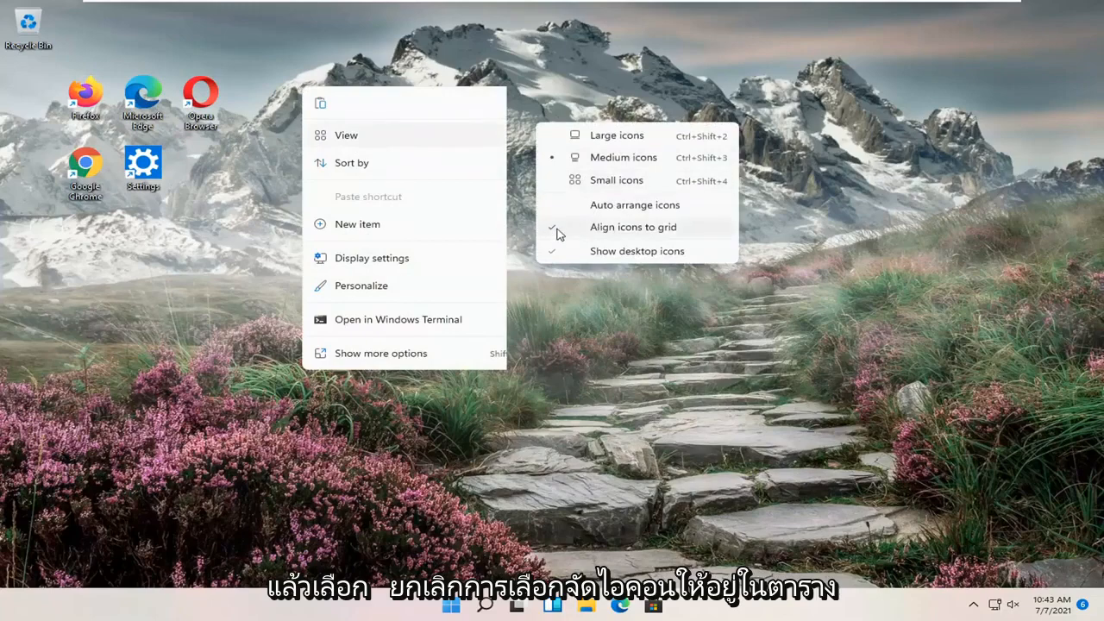
{"action": "left_click", "coordinate": [633, 227]}
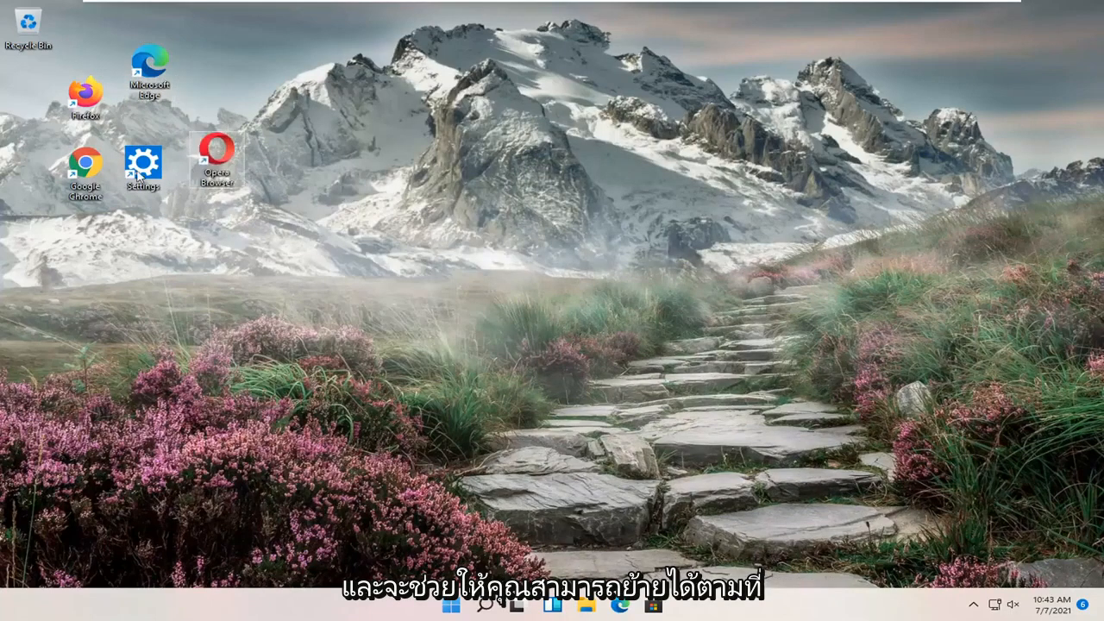